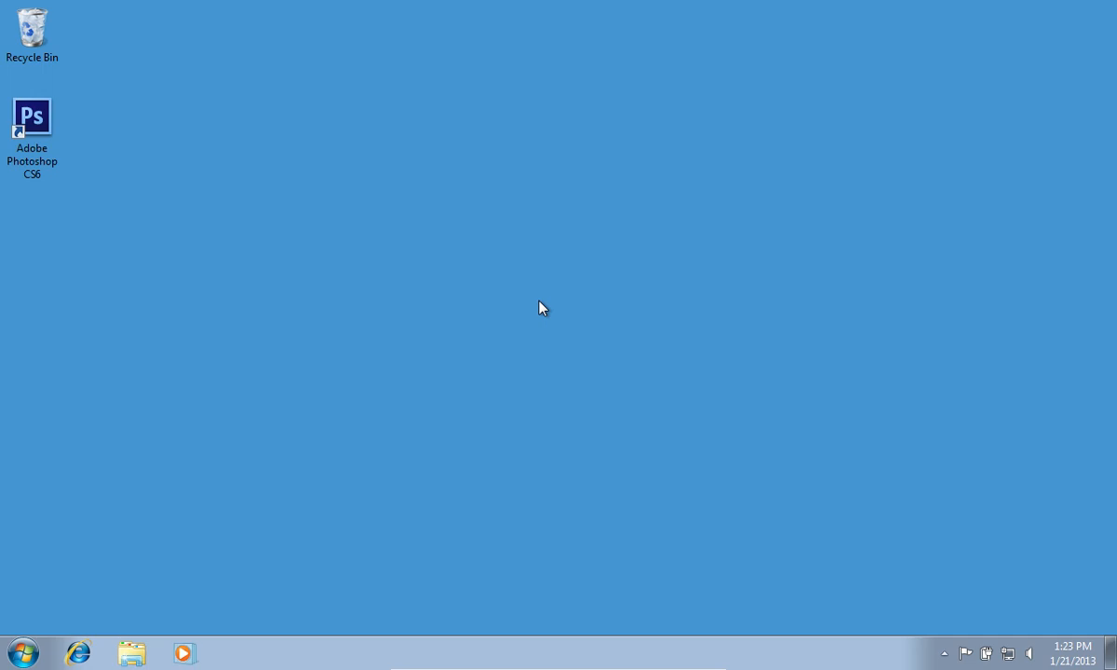
Start Adobe Photoshop CS6 from its desktop shortcut
left_click(33, 121)
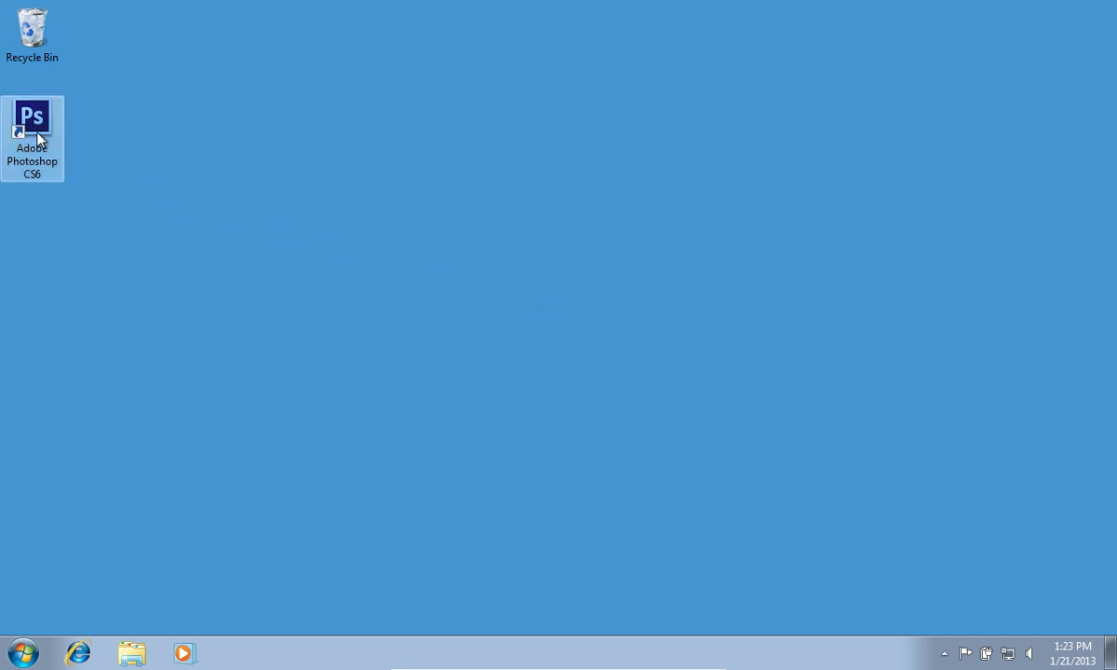
double_click(32, 116)
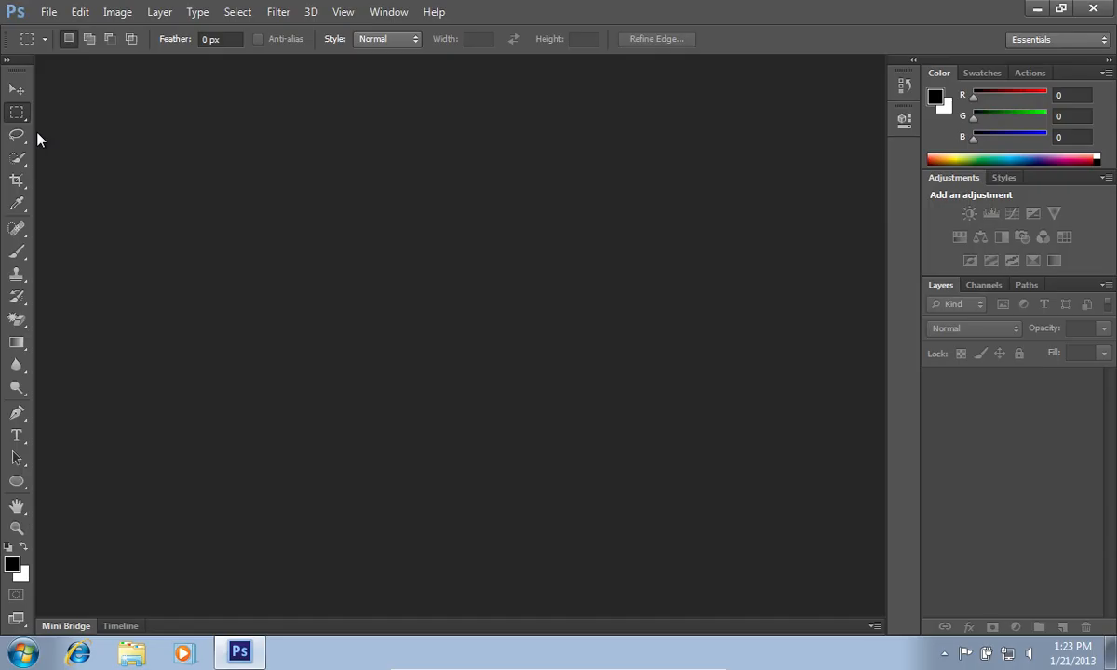
Open 99002.jpg from My Pictures via File > Open
left_click(49, 12)
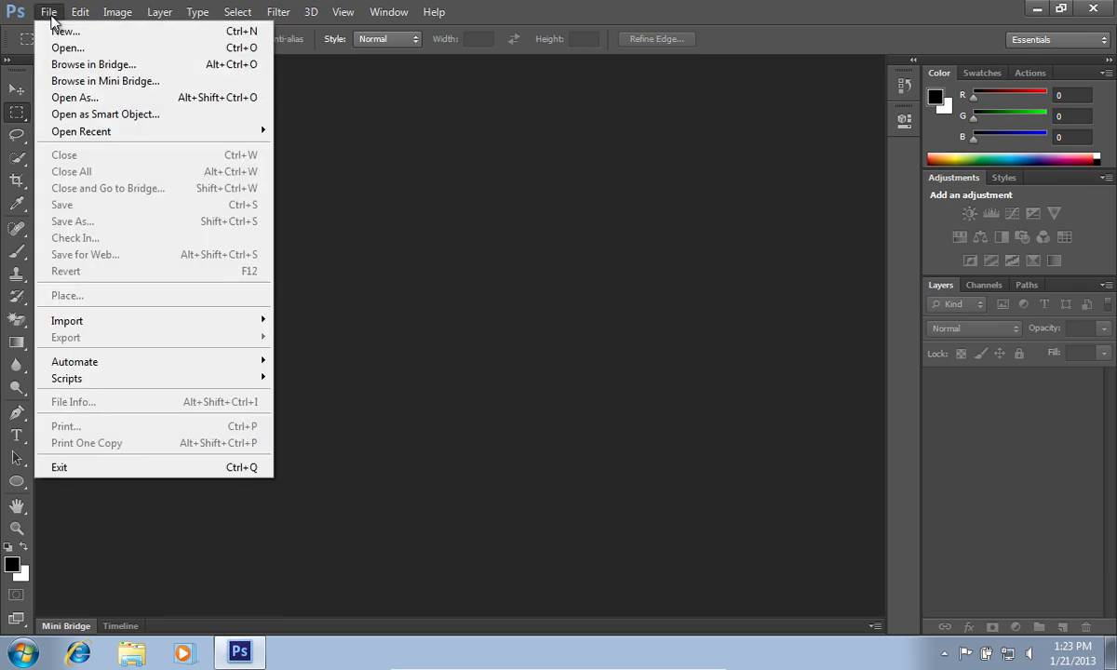
left_click(67, 48)
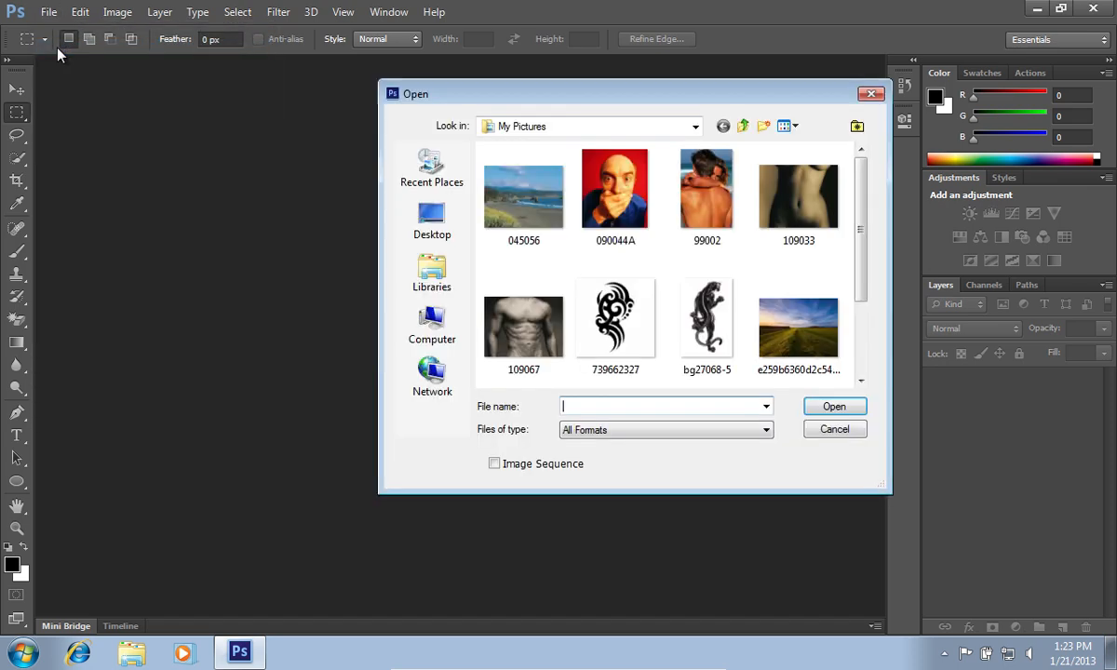
left_click(706, 191)
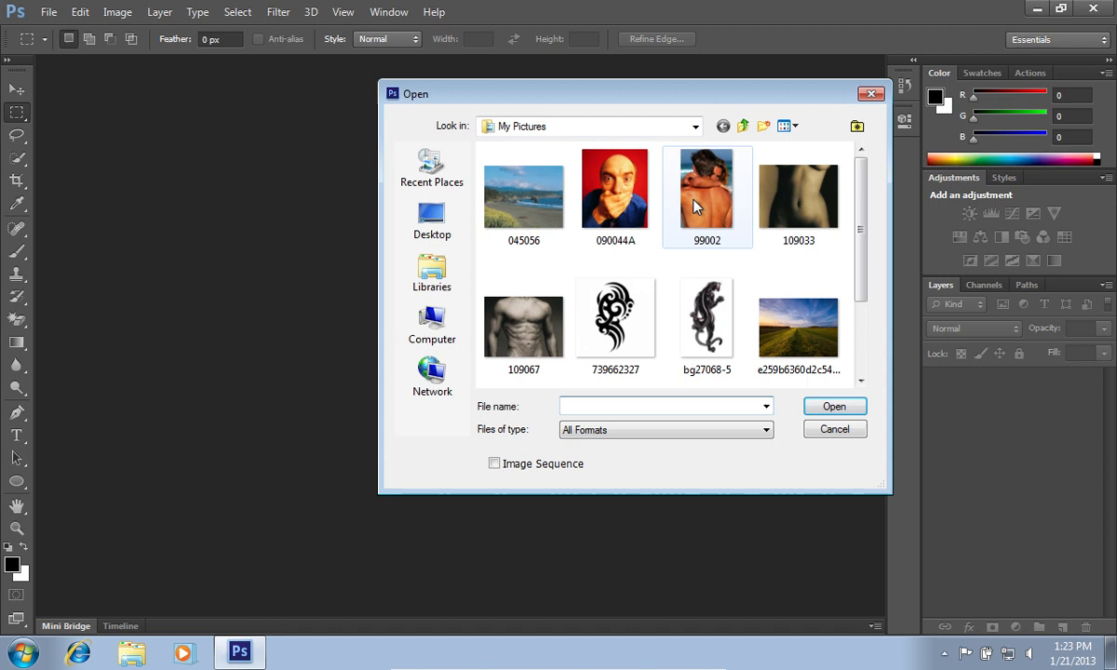
left_click(707, 195)
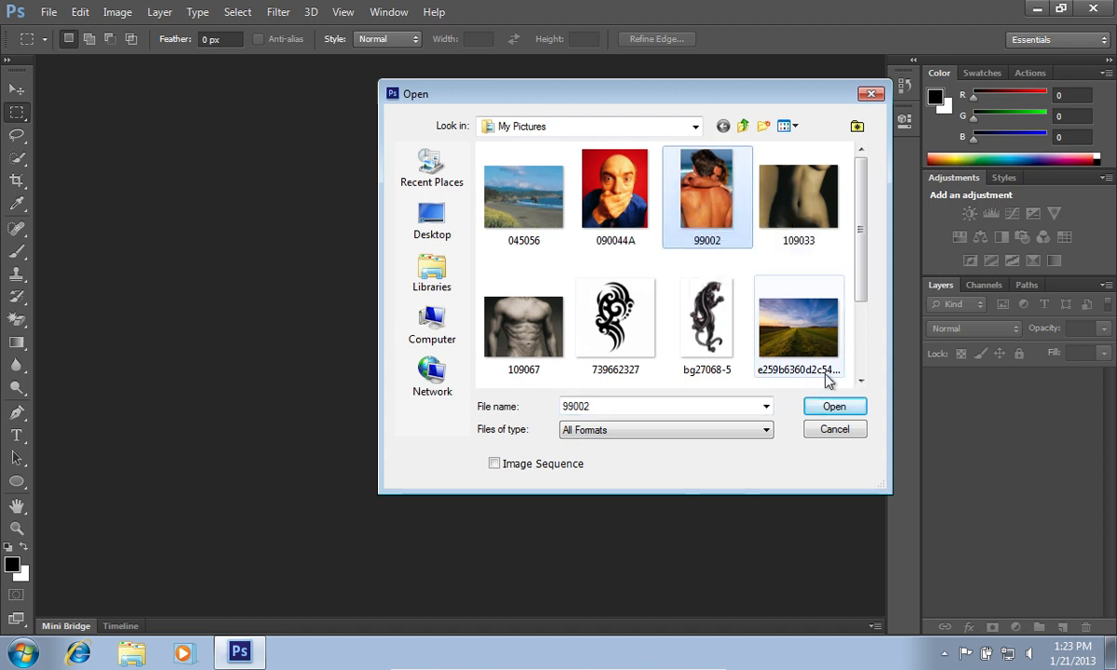
left_click(833, 406)
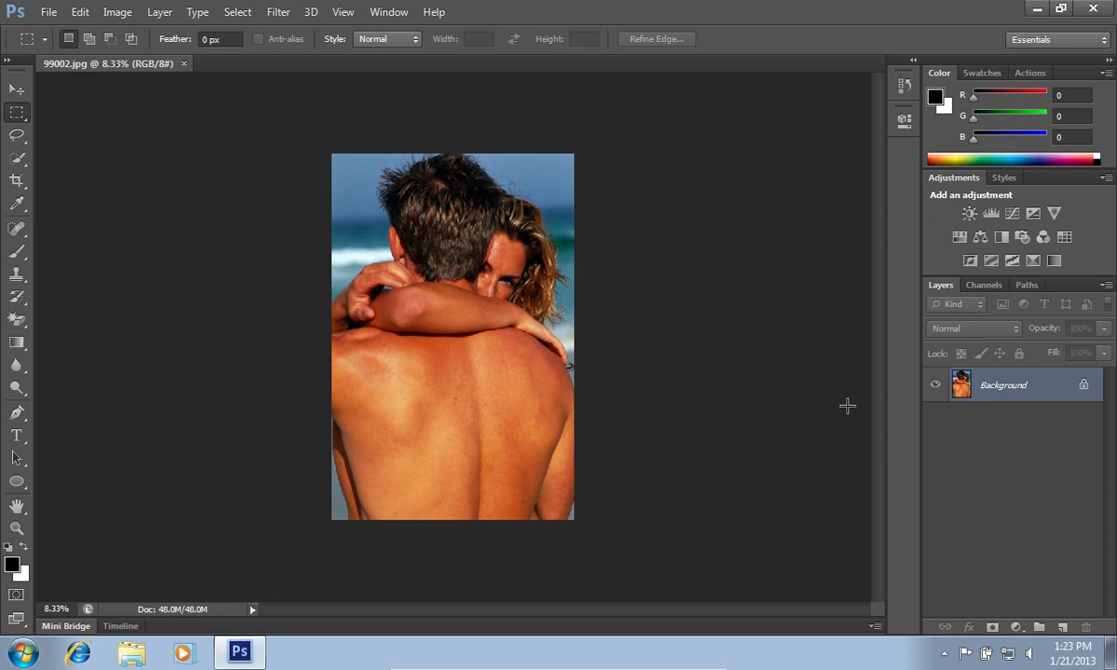
mouse_move(30, 538)
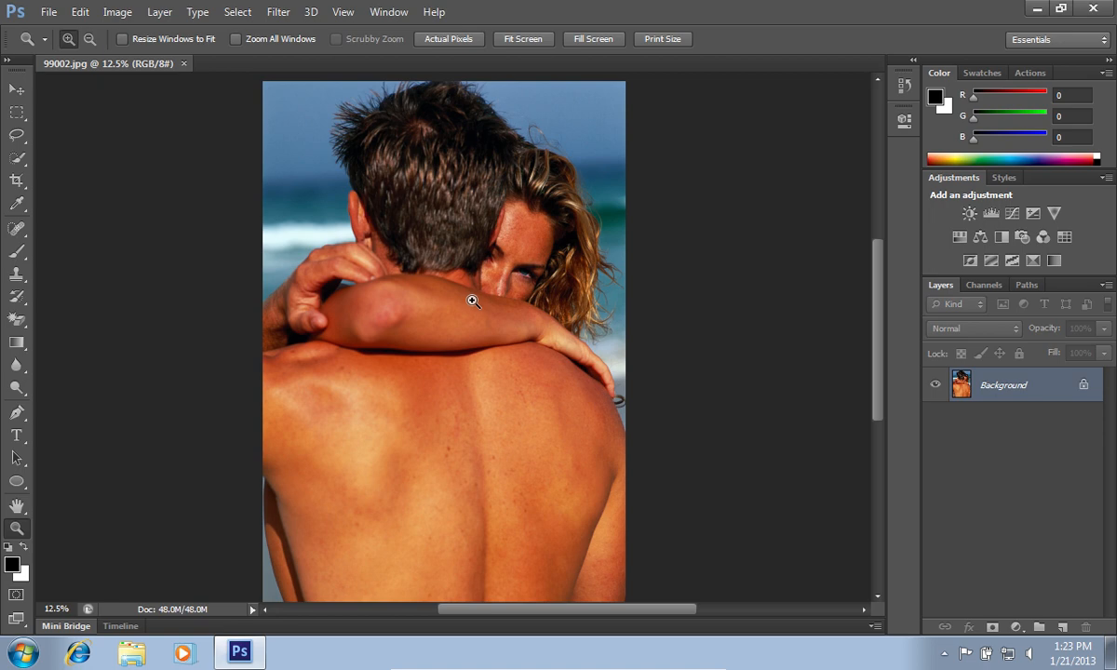
mouse_move(1030, 72)
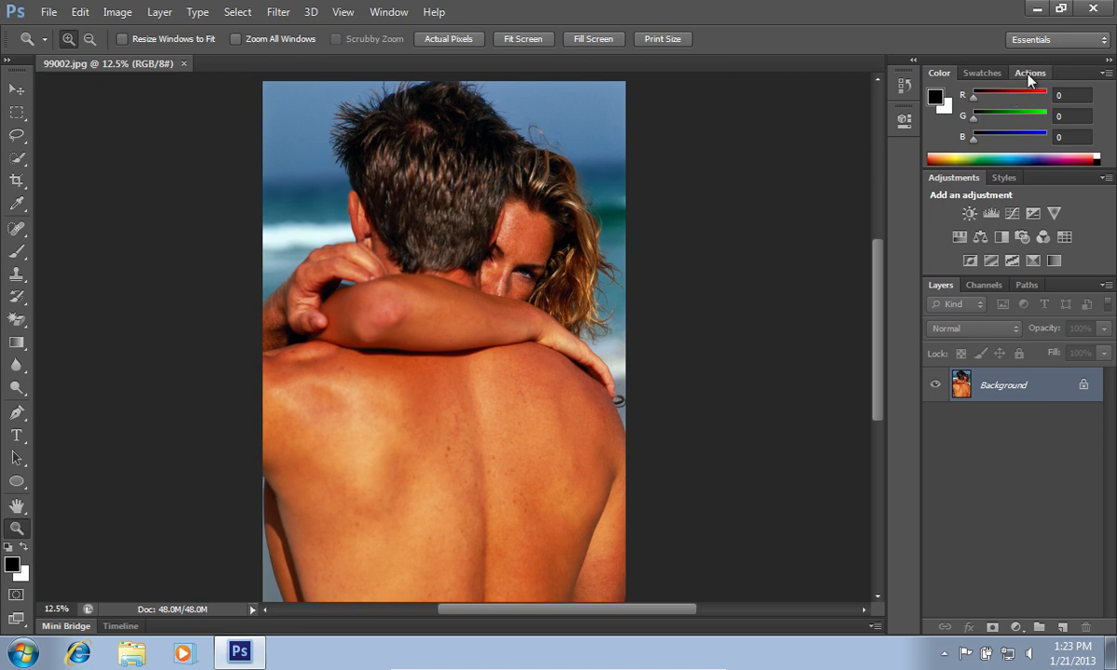
Play the Molten Lead action from the Actions panel's Textures set
left_click(1030, 72)
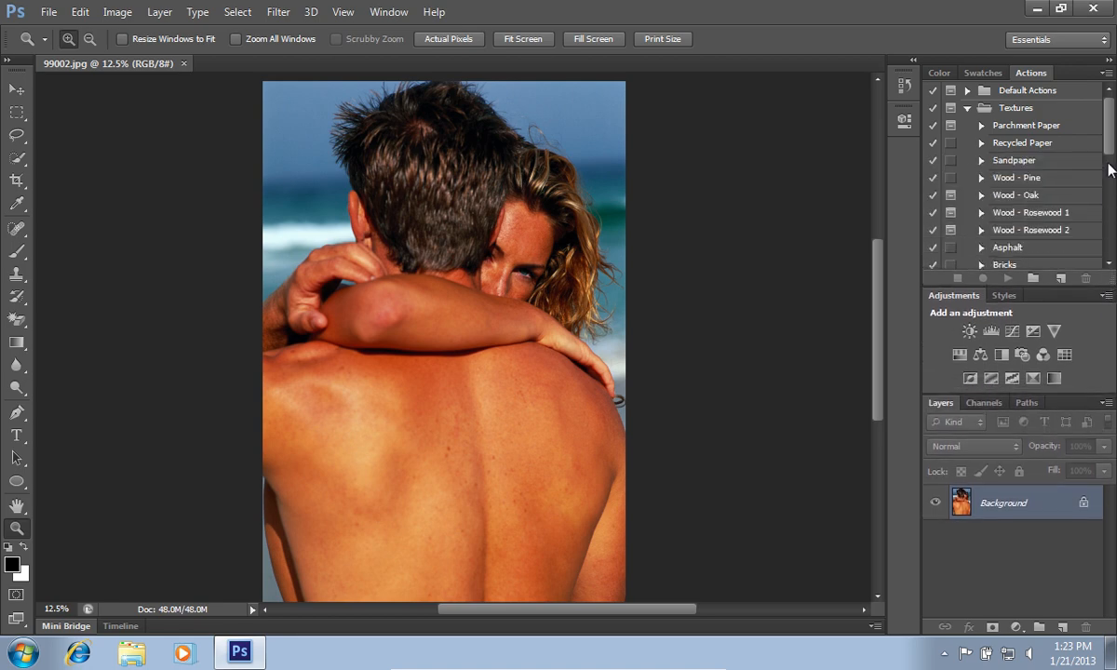
scroll("down", 3)
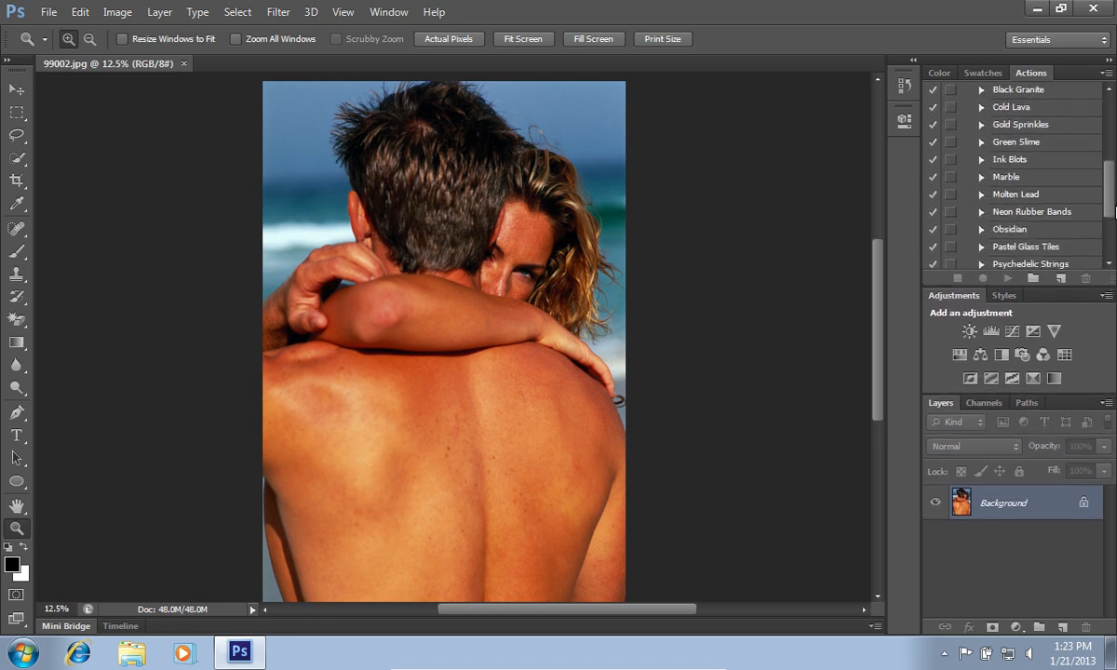
left_click(1015, 193)
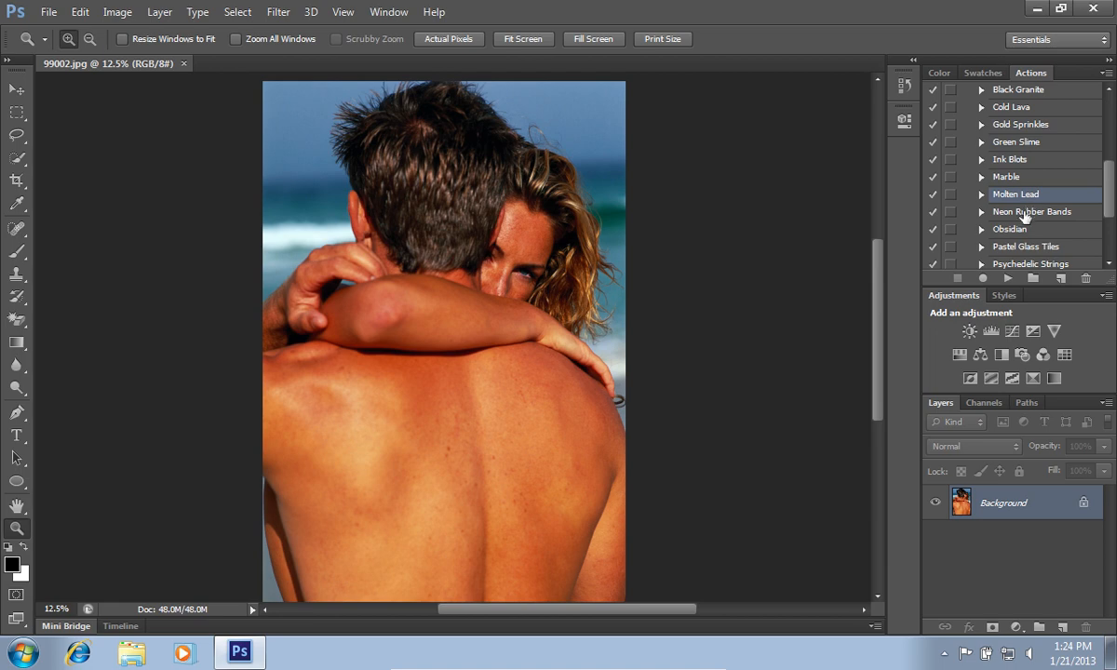
left_click(1007, 278)
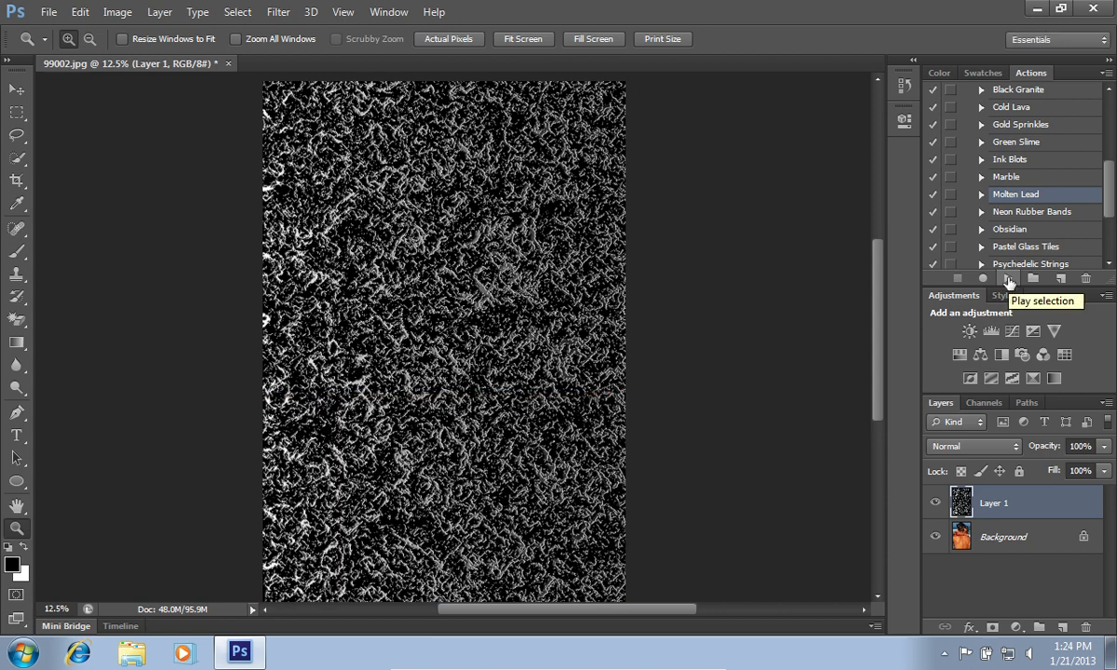
mouse_move(1000, 453)
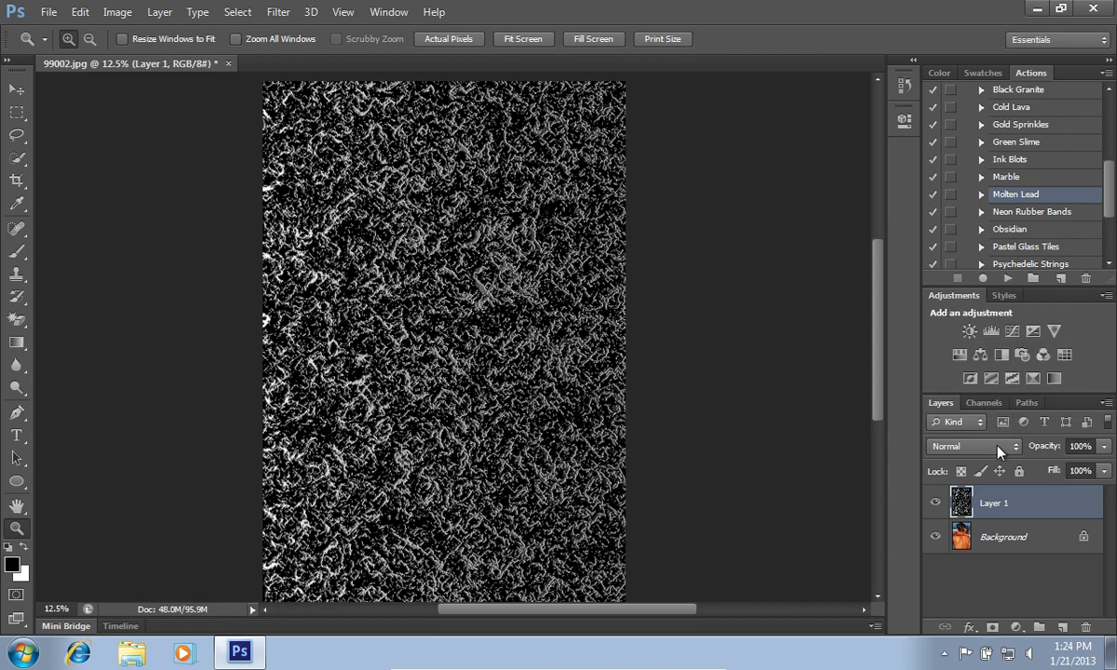
Set Layer 1's blend mode to Soft Light and opacity to 27%
left_click(973, 446)
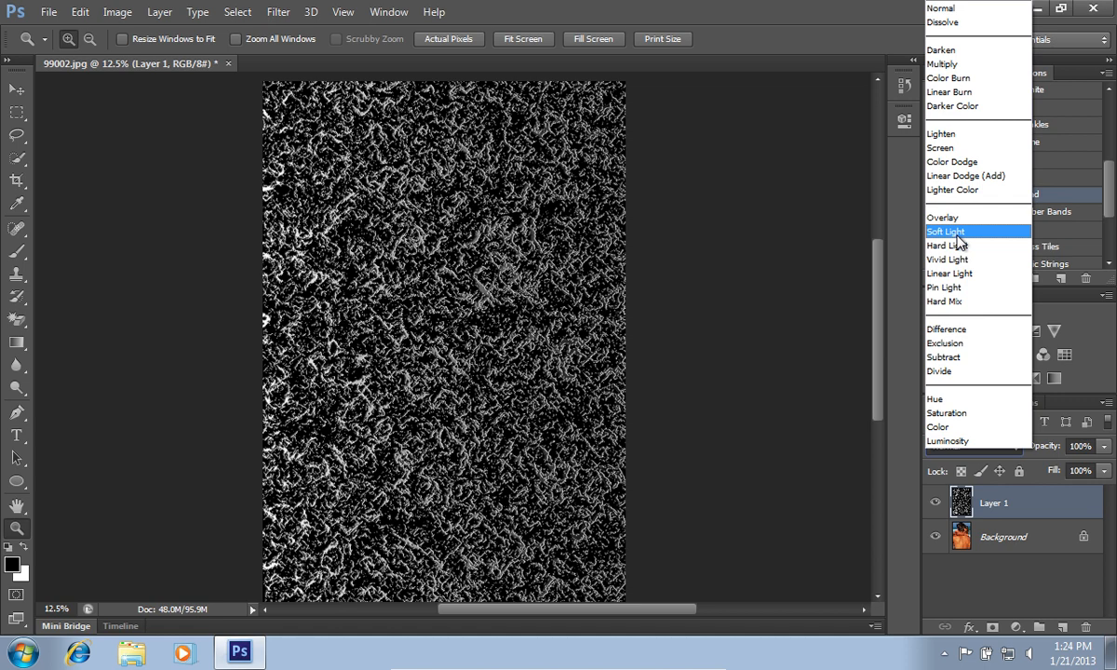
left_click(945, 231)
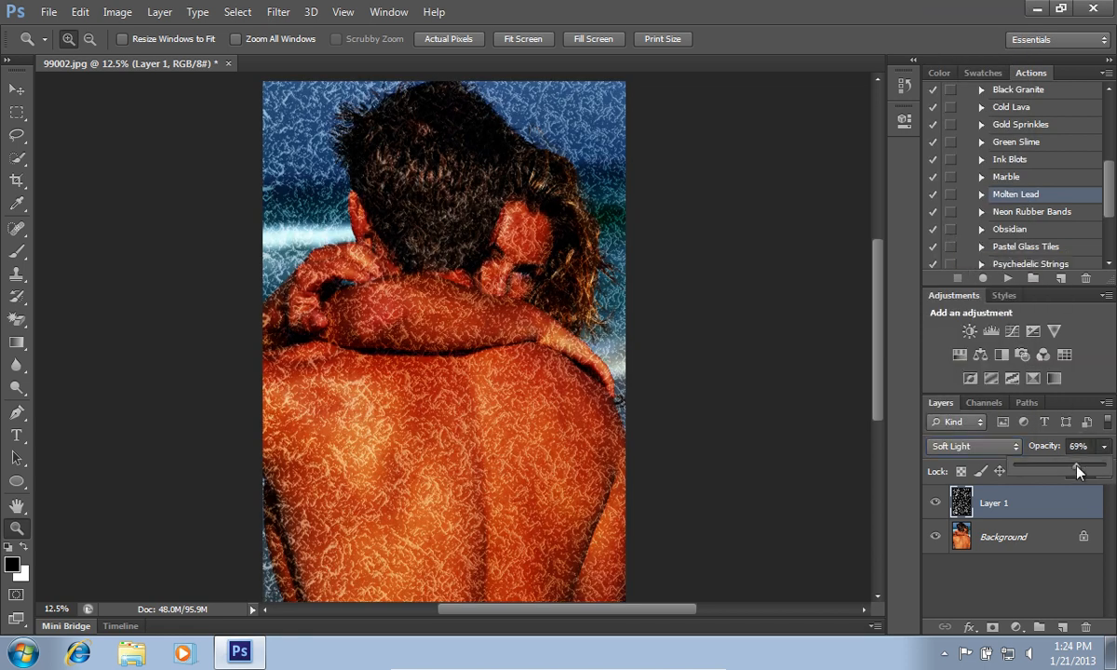
left_click_drag(1077, 471, 1040, 471)
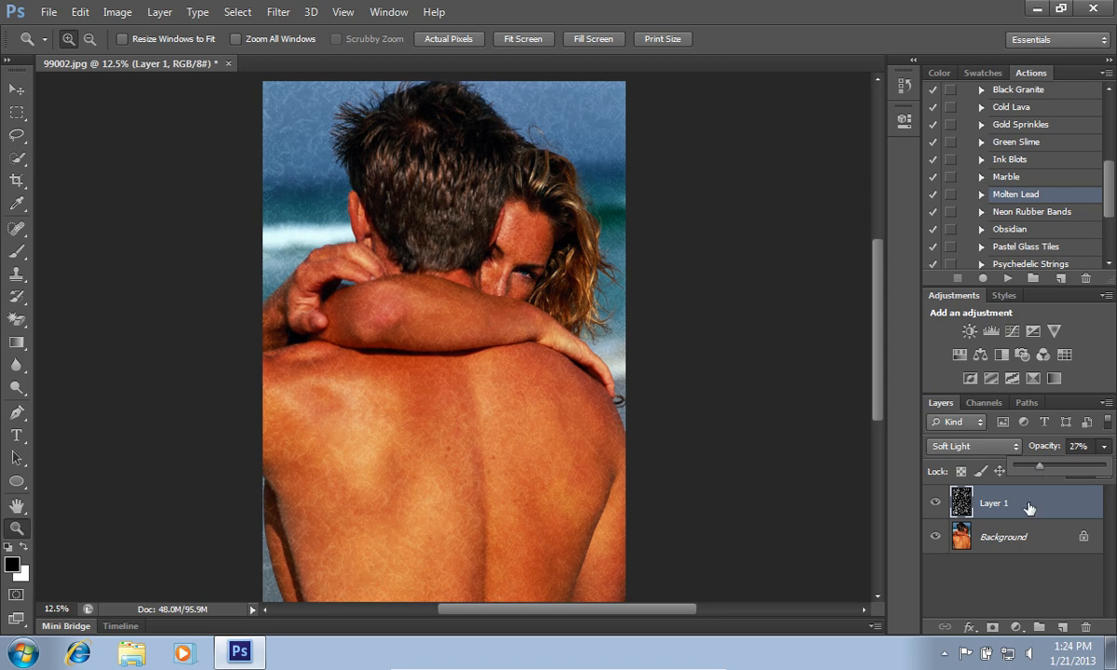